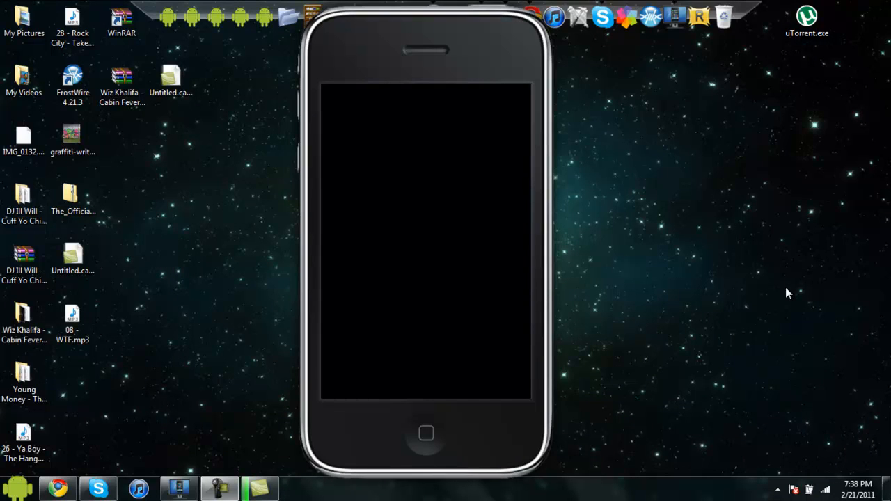
# Step: Launch Cydia from the mirrored iPhone's home screen
pyautogui.click(425, 434)
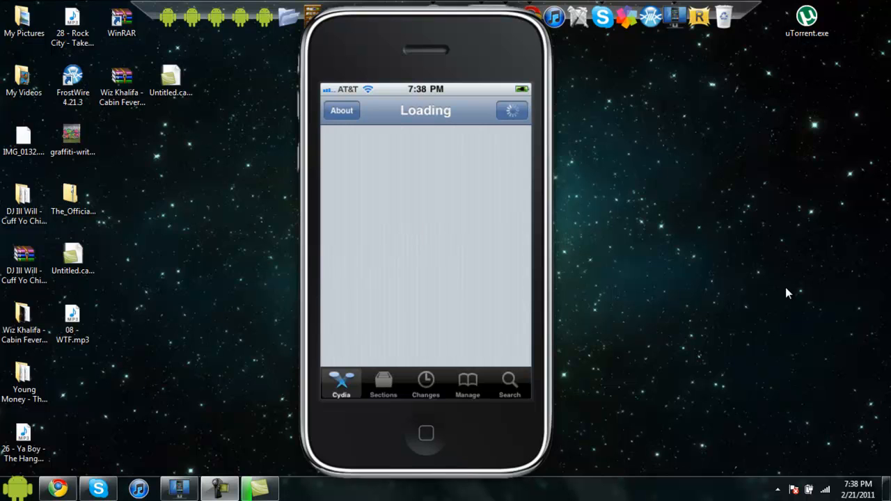
pyautogui.click(509, 383)
pyautogui.write('Sl')
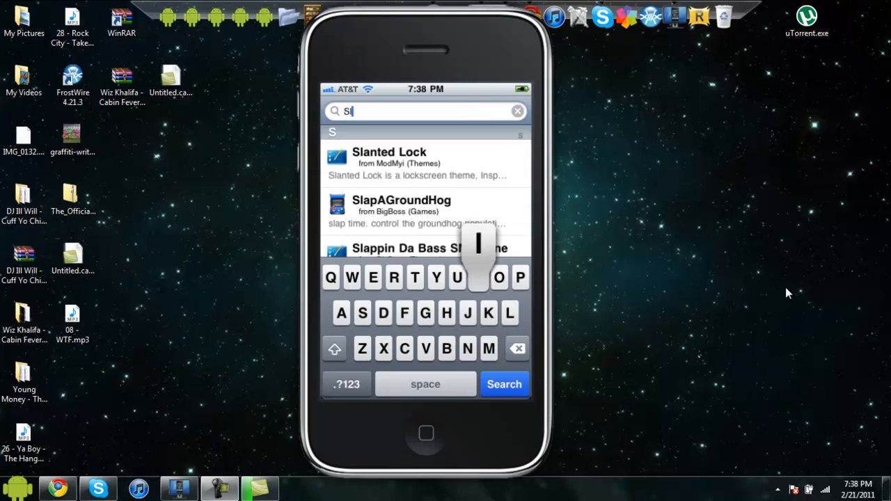
pyautogui.write('ide')
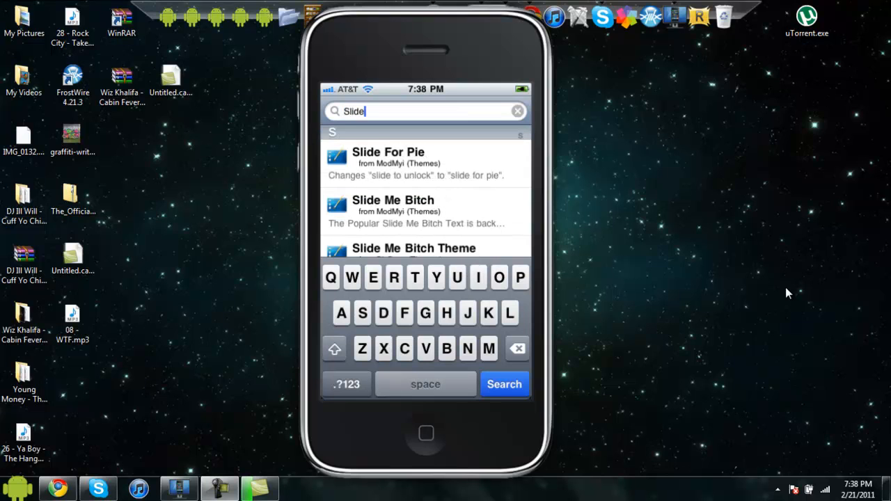
pyautogui.write('to unl')
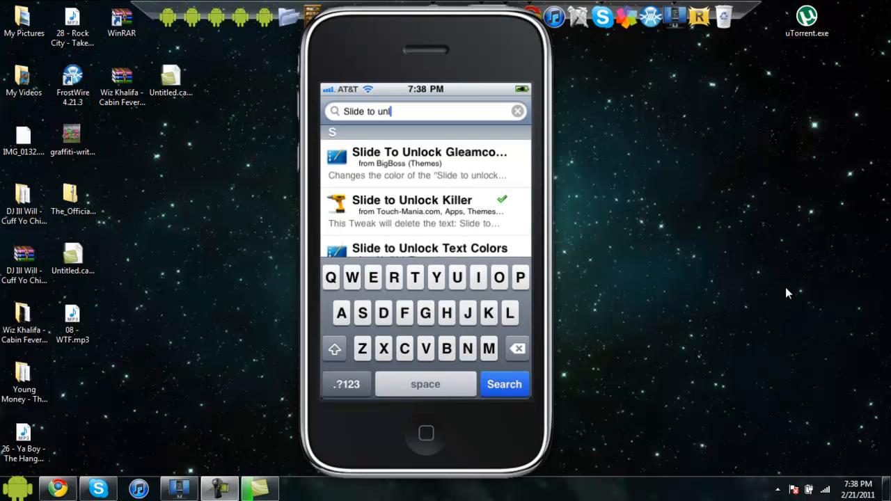
pyautogui.click(412, 205)
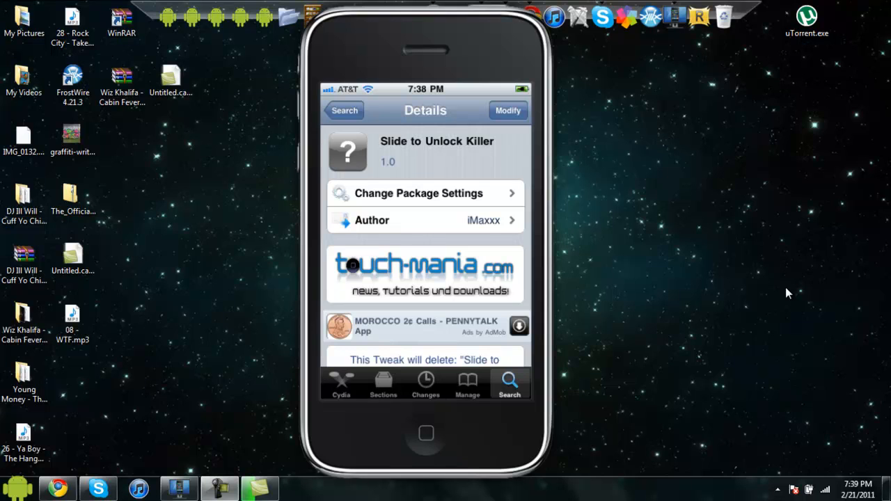
pyautogui.click(426, 433)
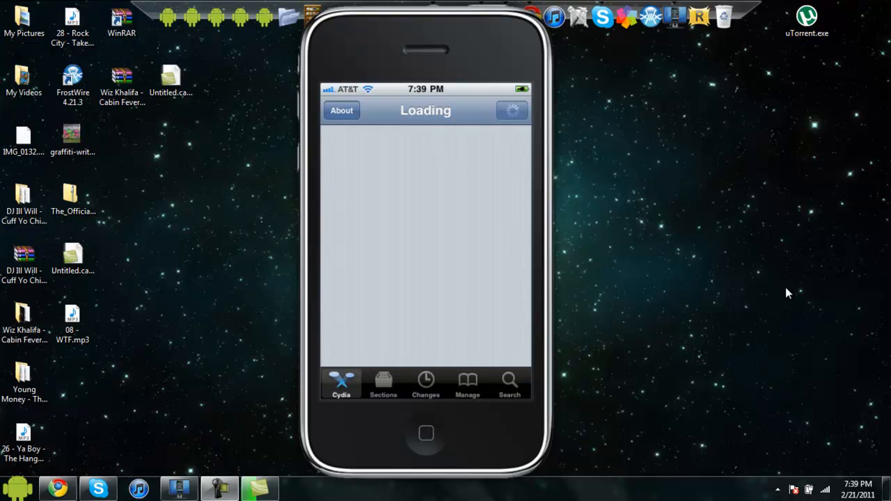
# Step: Search Cydia for iFile, browse its Details page, then return to the home screen
pyautogui.click(509, 384)
pyautogui.write('Ifile')
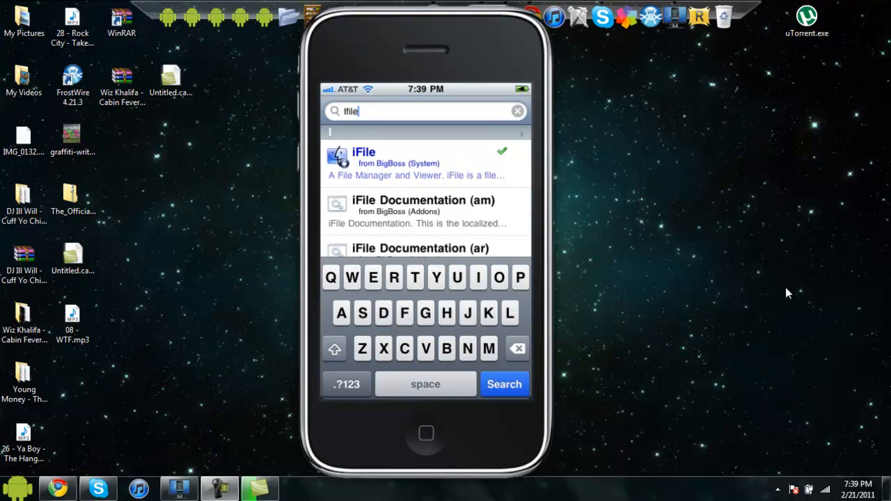
pyautogui.click(424, 163)
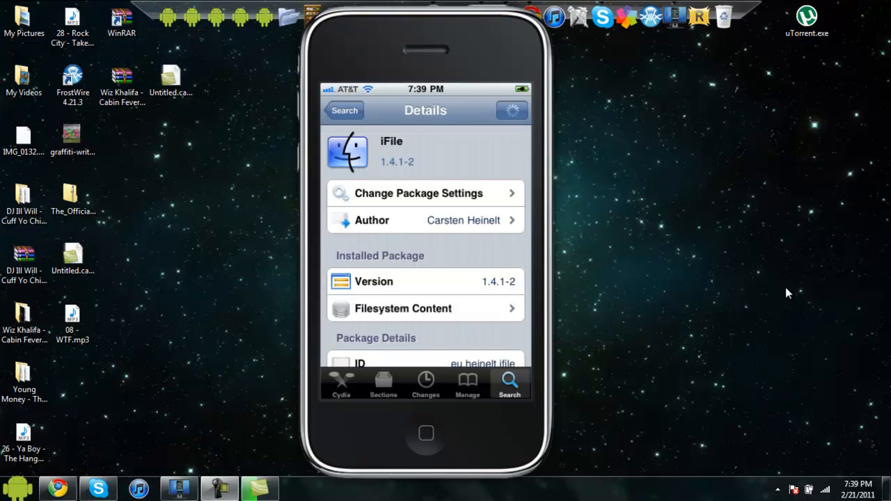
pyautogui.scroll(3)
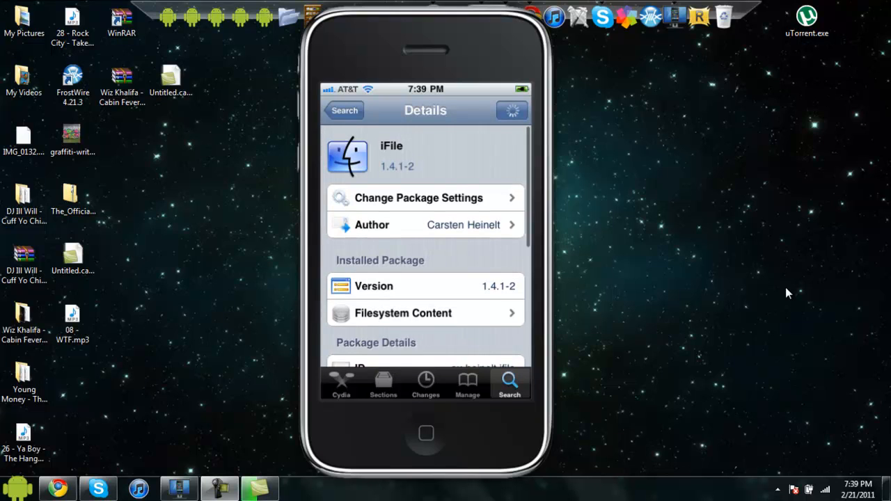
pyautogui.scroll(3)
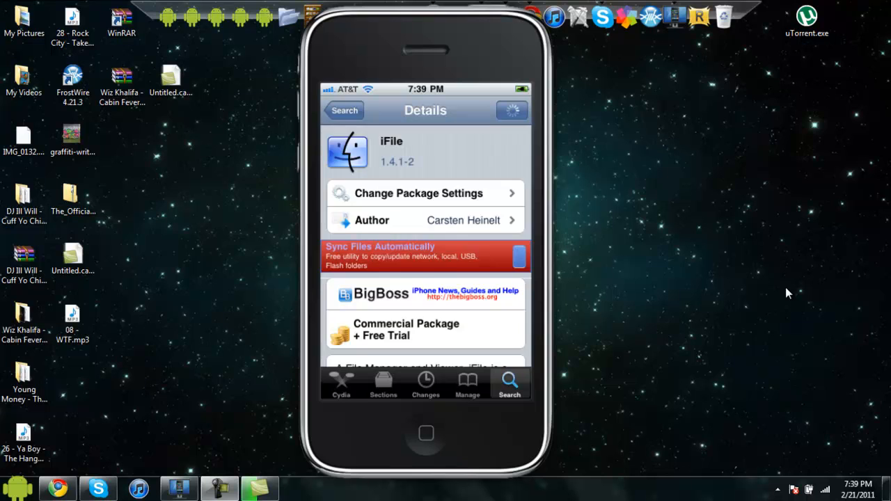
pyautogui.scroll(-3)
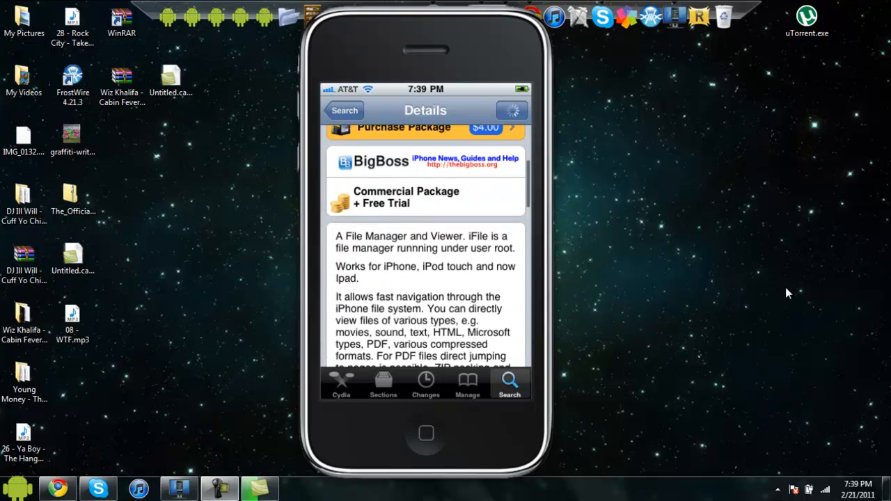
pyautogui.scroll(3)
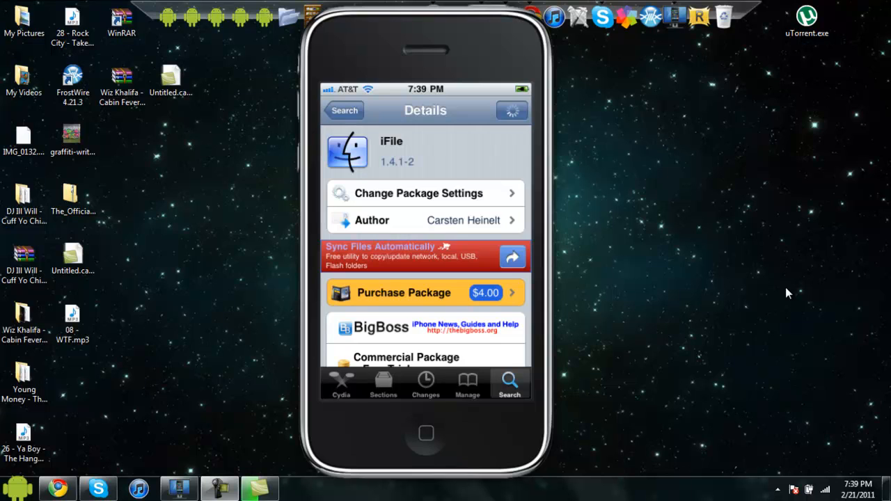
pyautogui.click(426, 433)
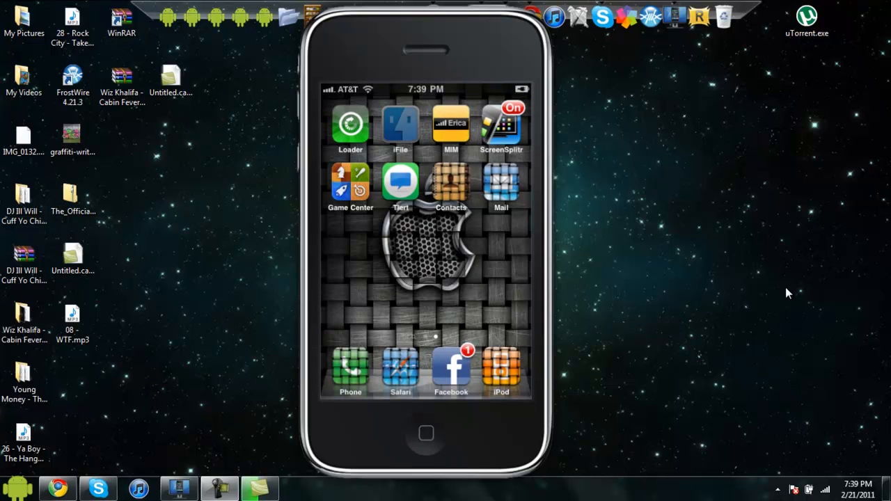
# Step: Launch iFile at the file system root and dismiss the shareware notice
pyautogui.click(400, 126)
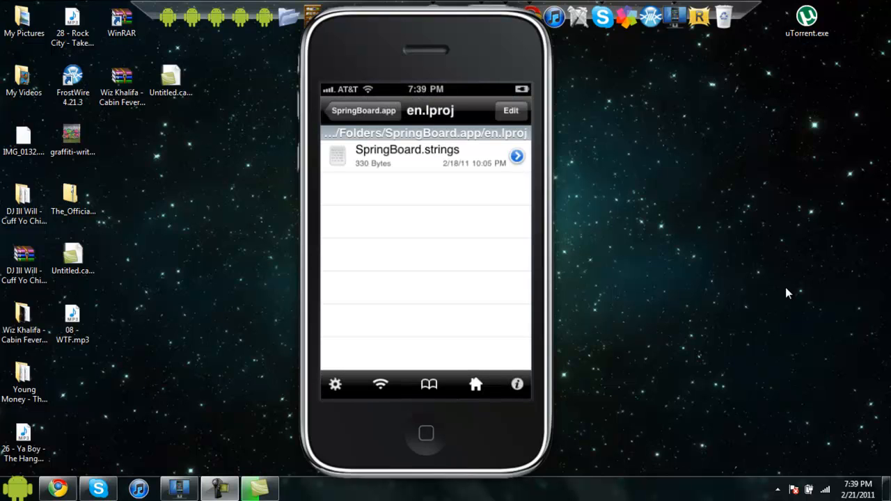
pyautogui.click(363, 110)
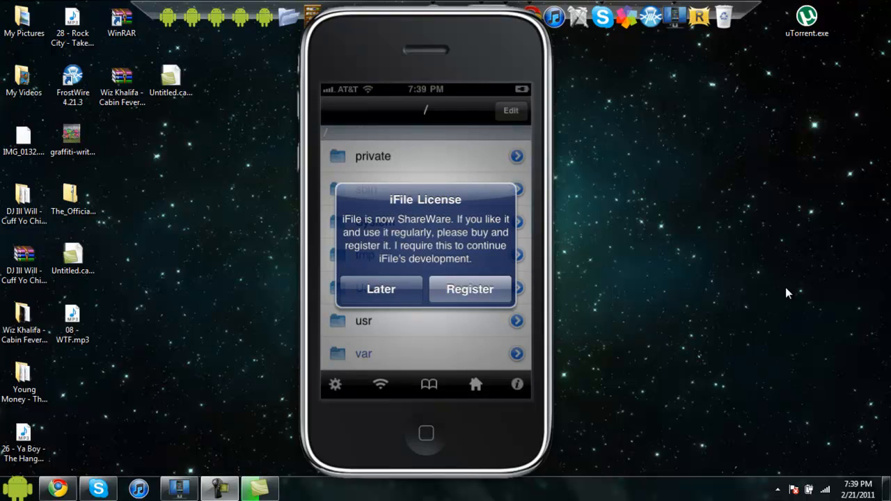
pyautogui.click(380, 289)
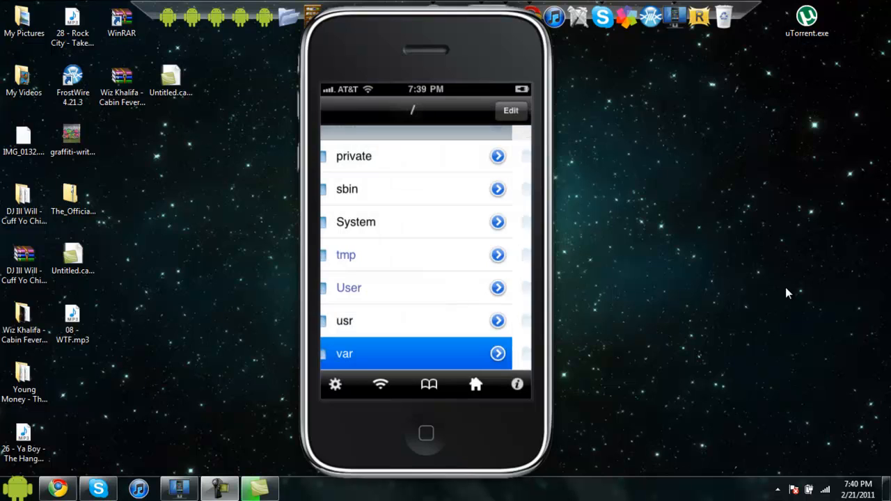
# Step: Browse /var/stash/Themes.Y2g3BV into the EntriegelKiller.theme folder
pyautogui.click(416, 353)
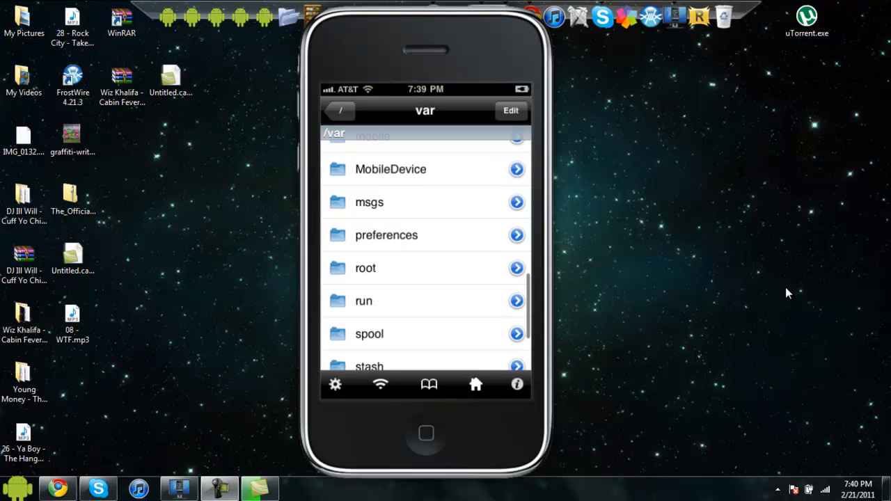
pyautogui.click(425, 255)
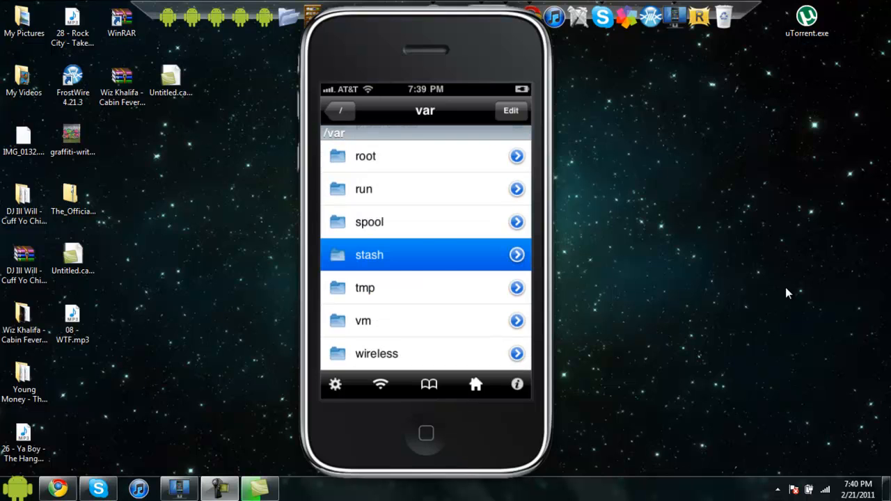
pyautogui.click(425, 255)
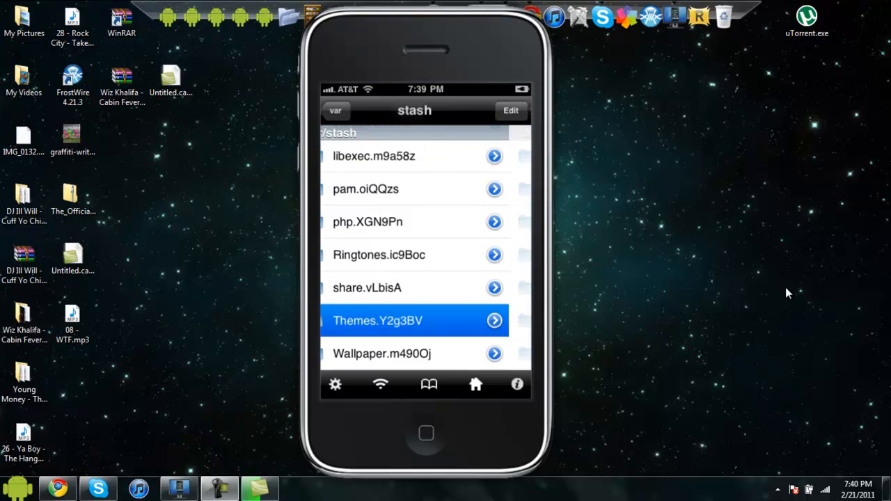
pyautogui.click(415, 320)
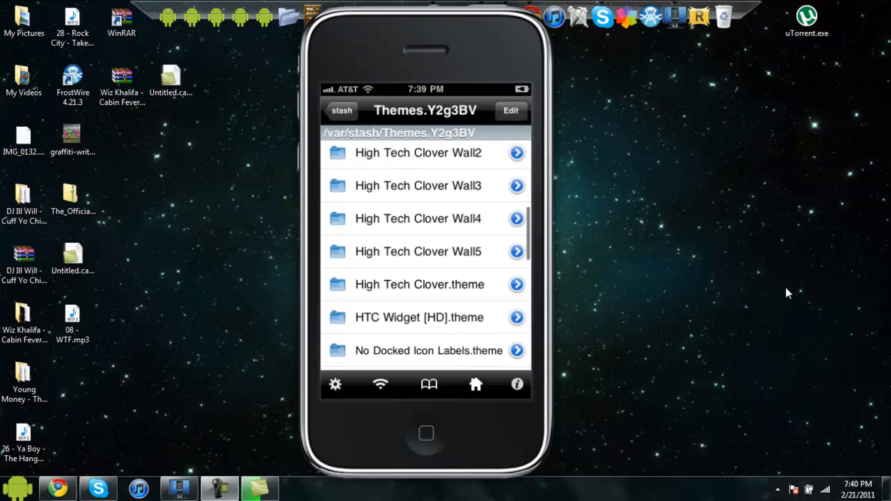
pyautogui.scroll(3)
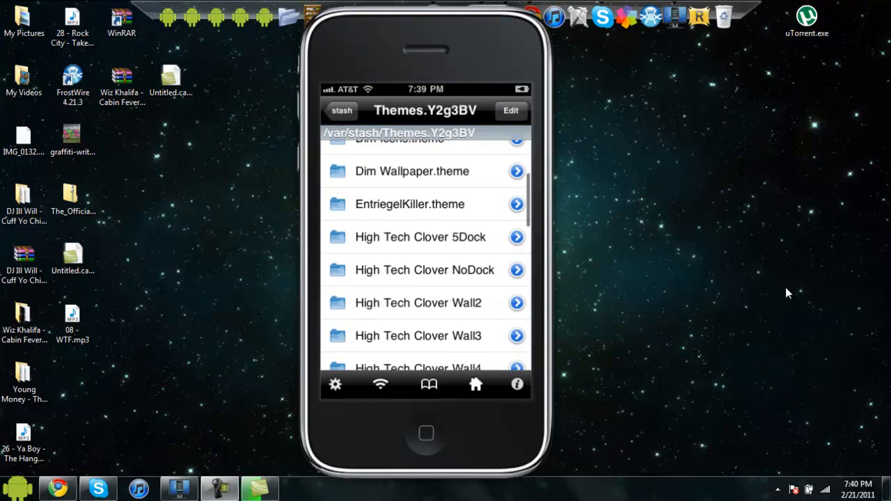
pyautogui.scroll(3)
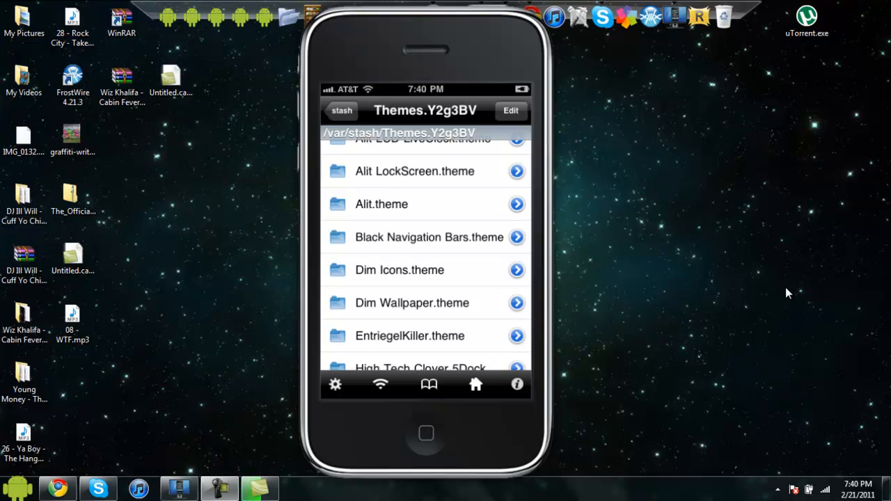
pyautogui.click(409, 336)
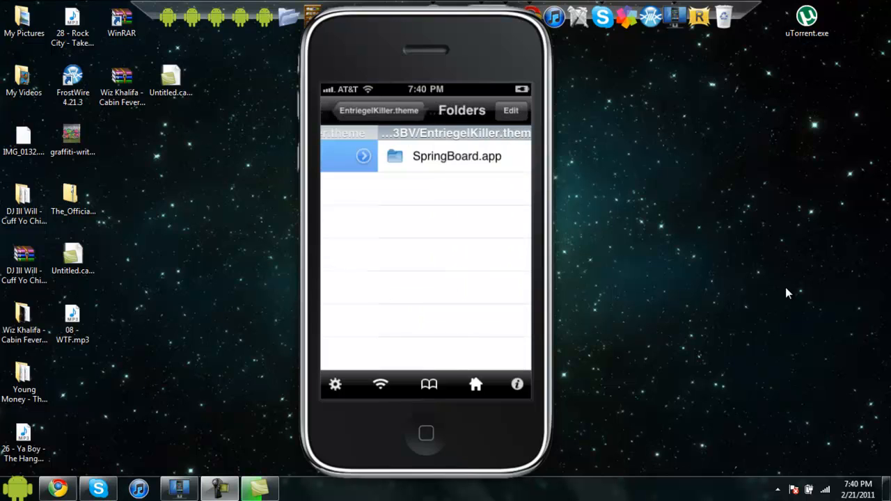
# Step: Edit SpringBoard.strings so AWAY_LOCK_LABEL reads "yep it's hacked!", then save it
pyautogui.click(458, 156)
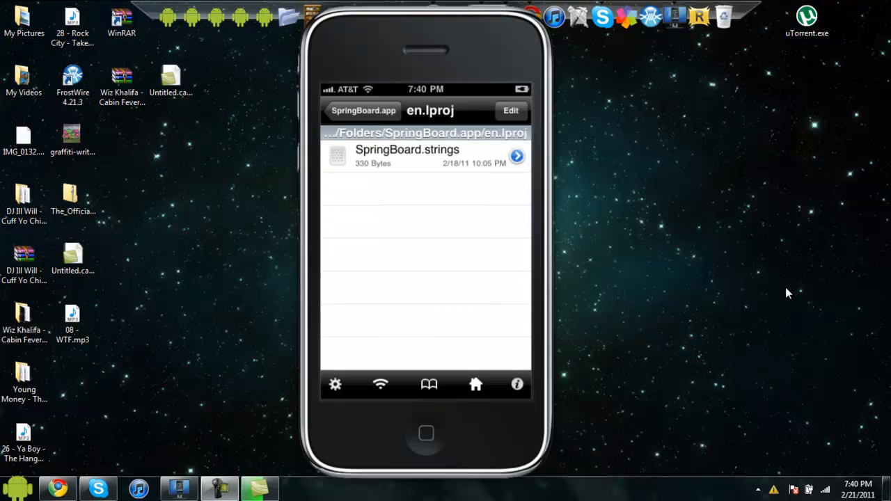
pyautogui.click(407, 155)
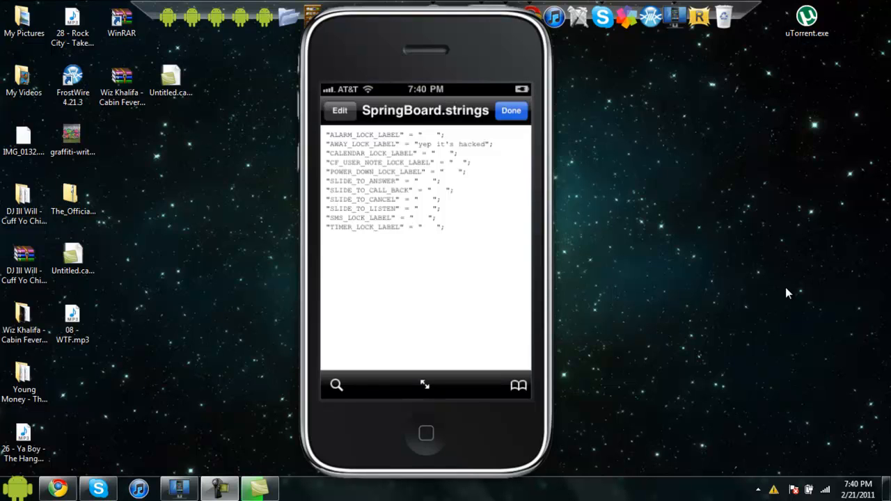
pyautogui.click(340, 110)
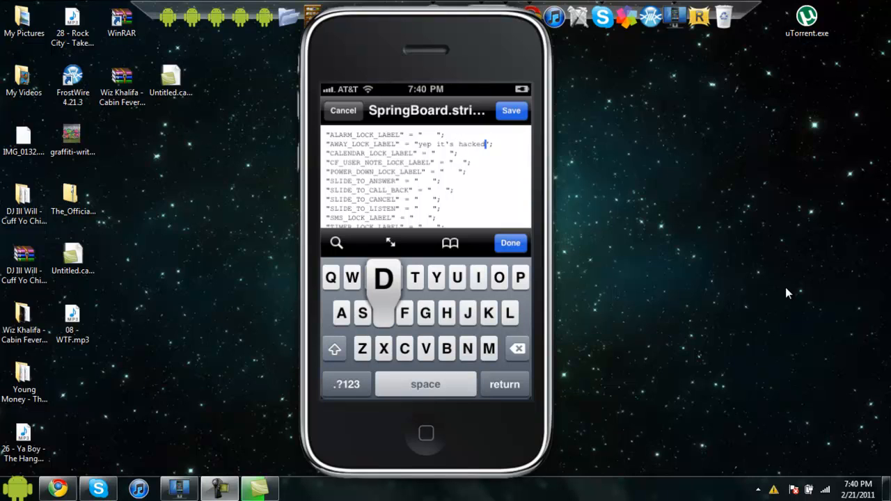
pyautogui.click(347, 383)
pyautogui.write('!')
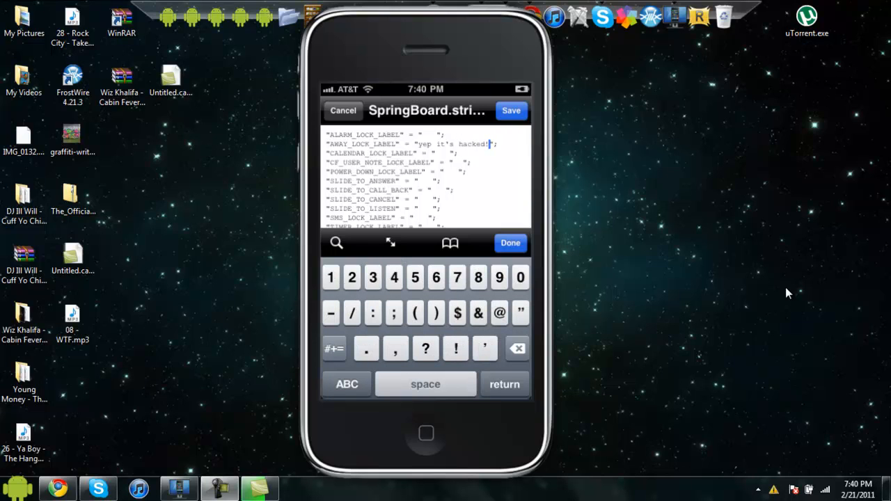
pyautogui.click(510, 243)
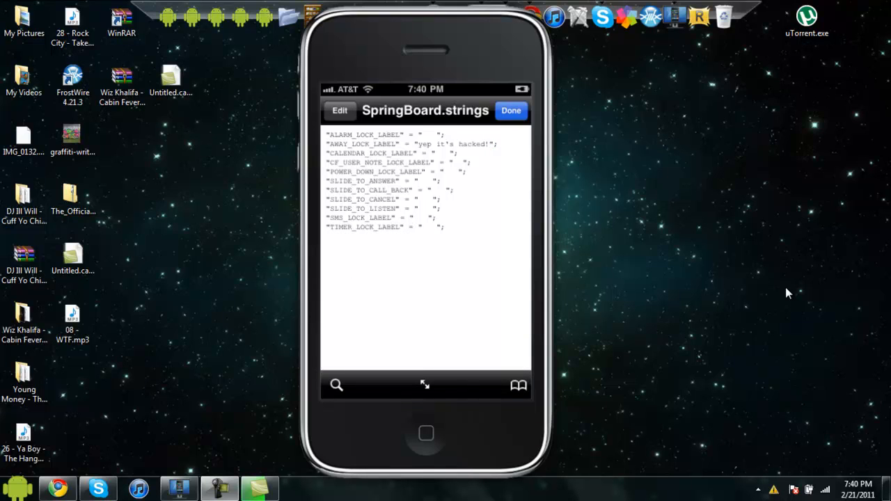
pyautogui.click(511, 111)
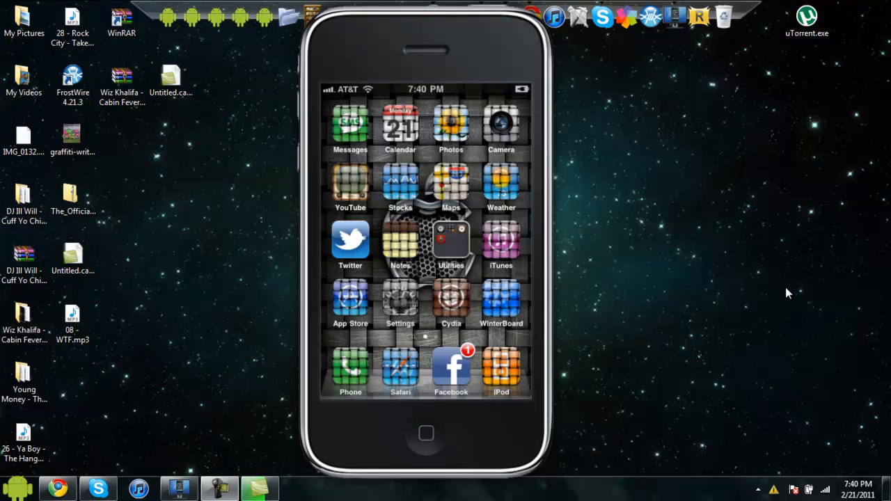
# Step: Open WinterBoard with EntriegelKiller enabled and exit it to respring
pyautogui.click(501, 303)
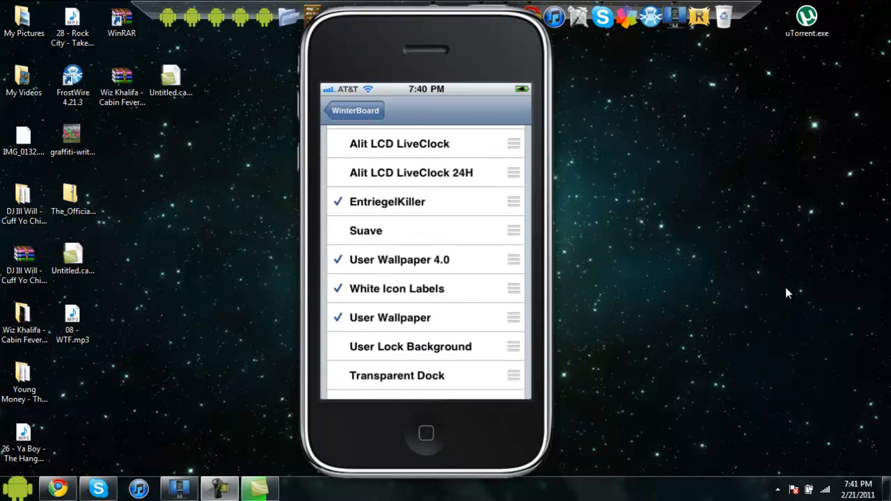
pyautogui.click(355, 110)
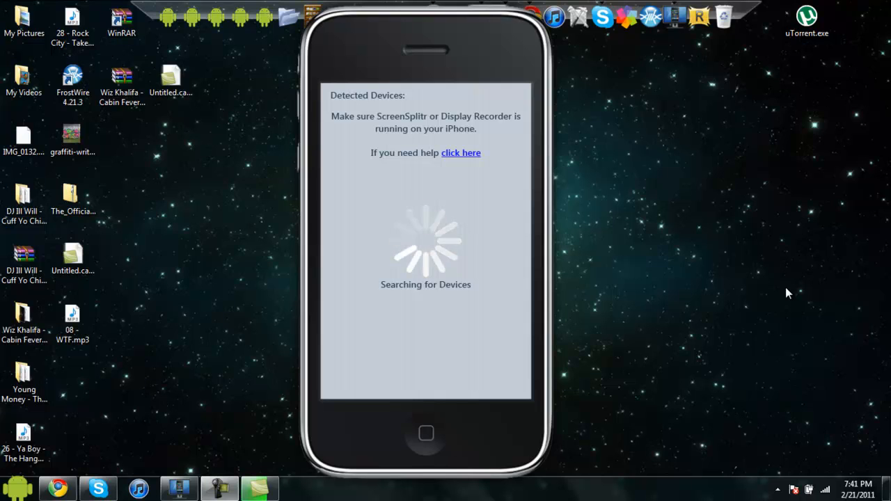
pyautogui.moveTo(425, 76)
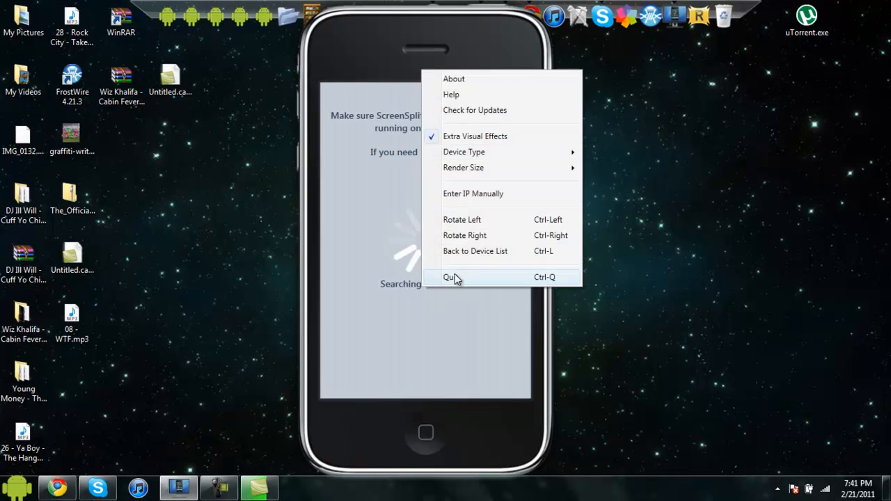
# Step: Quit and relaunch iDemo, then reconnect to the iPhone over USB
pyautogui.click(450, 277)
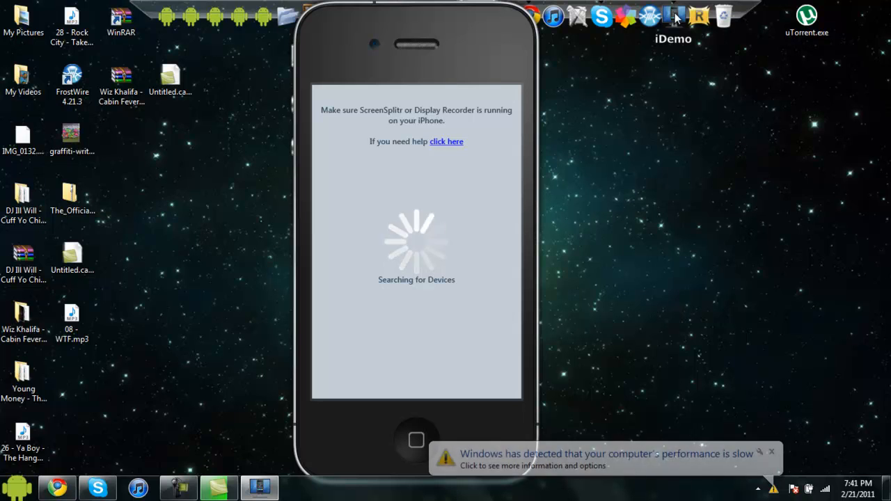
pyautogui.moveTo(411, 179)
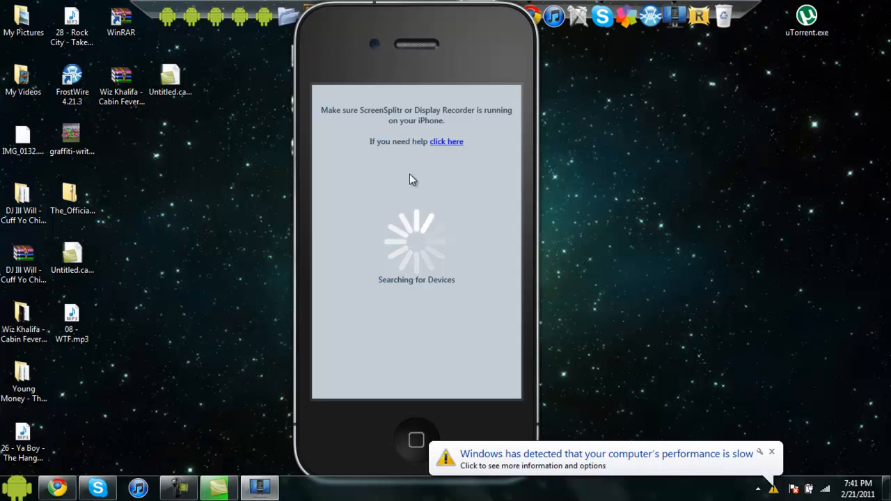
pyautogui.moveTo(418, 218)
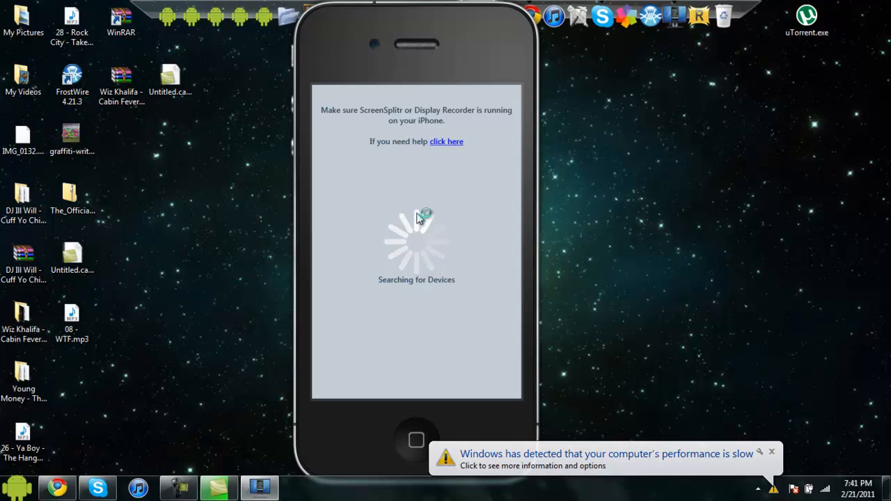
pyautogui.moveTo(239, 407)
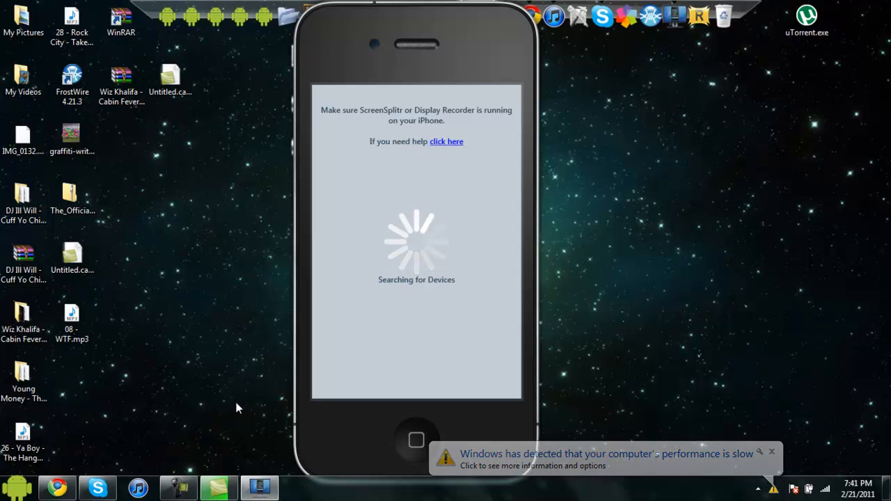
pyautogui.moveTo(314, 148)
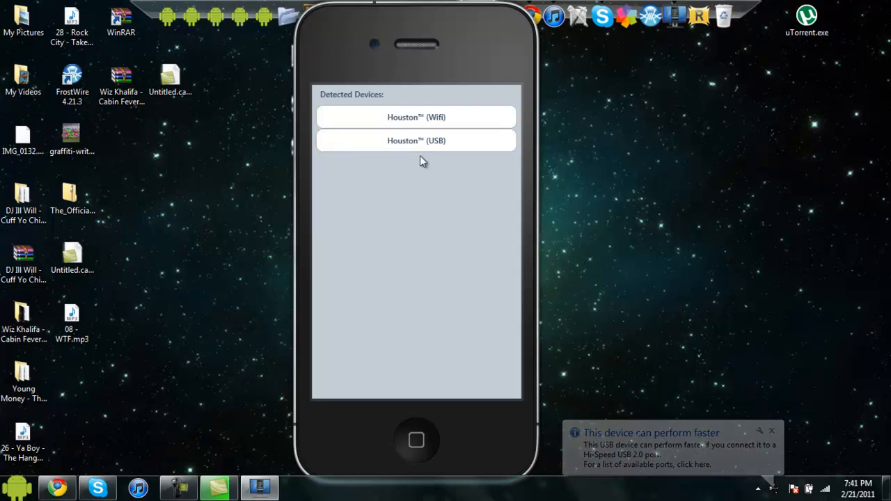
pyautogui.click(416, 141)
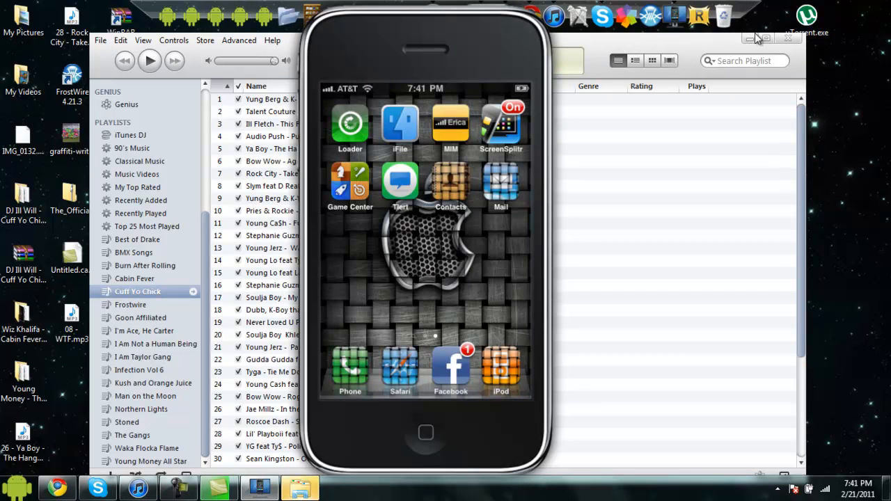
pyautogui.moveTo(382, 230)
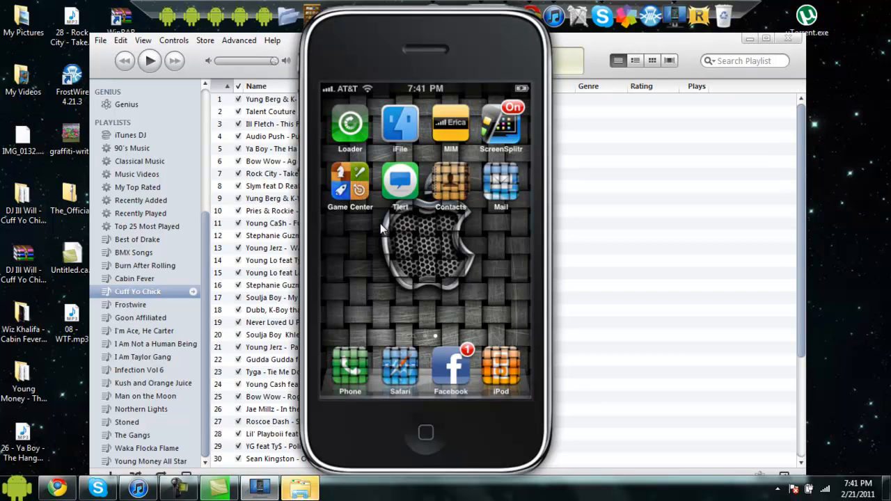